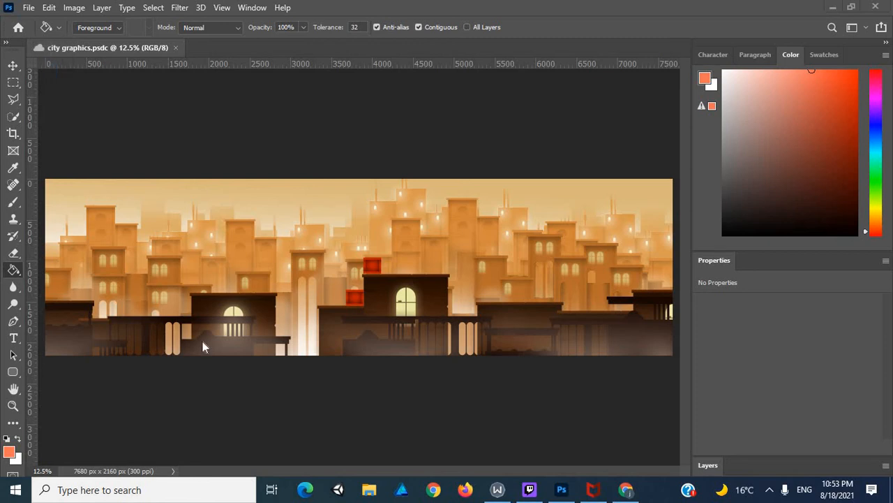
pyautogui.moveTo(305, 47)
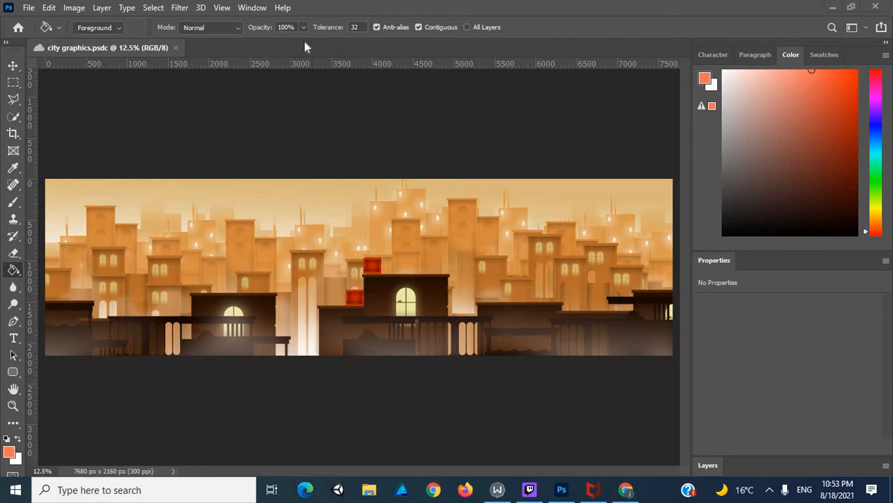
pyautogui.moveTo(414, 6)
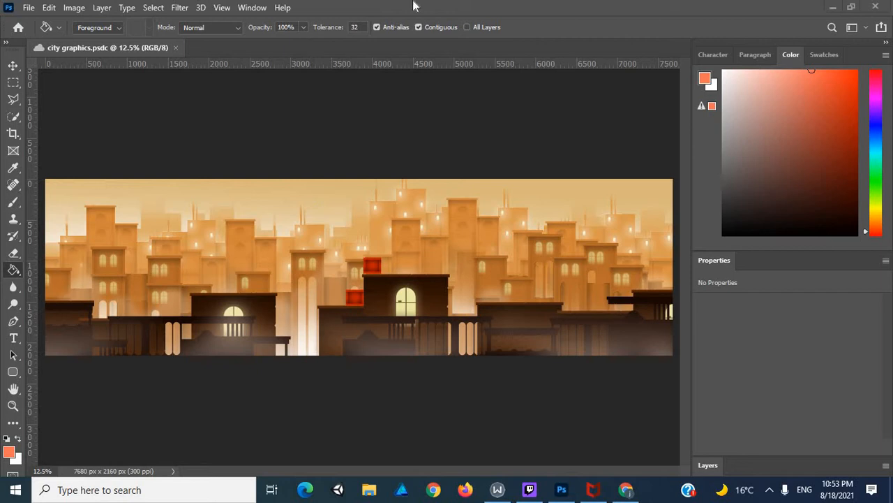
pyautogui.moveTo(100, 236)
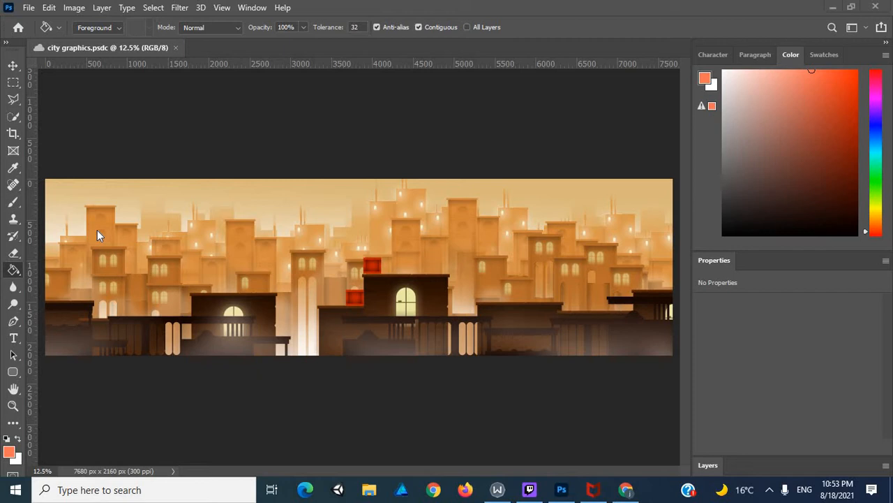
pyautogui.moveTo(108, 235)
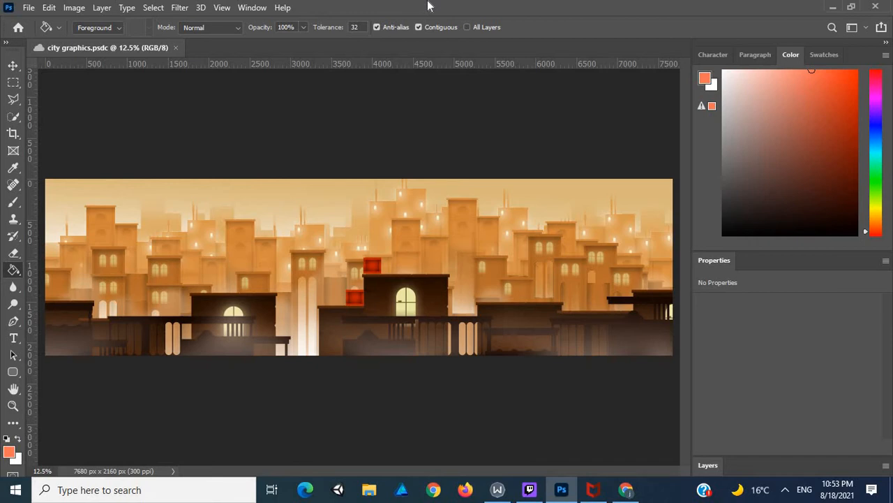
pyautogui.moveTo(353, 184)
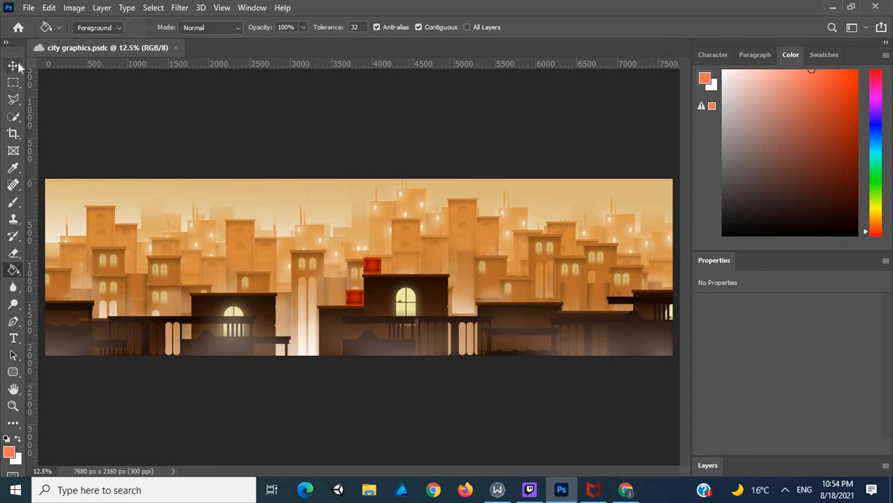
# Pick the Move tool to begin scaling the upper red box above the central rooftop.
pyautogui.click(12, 66)
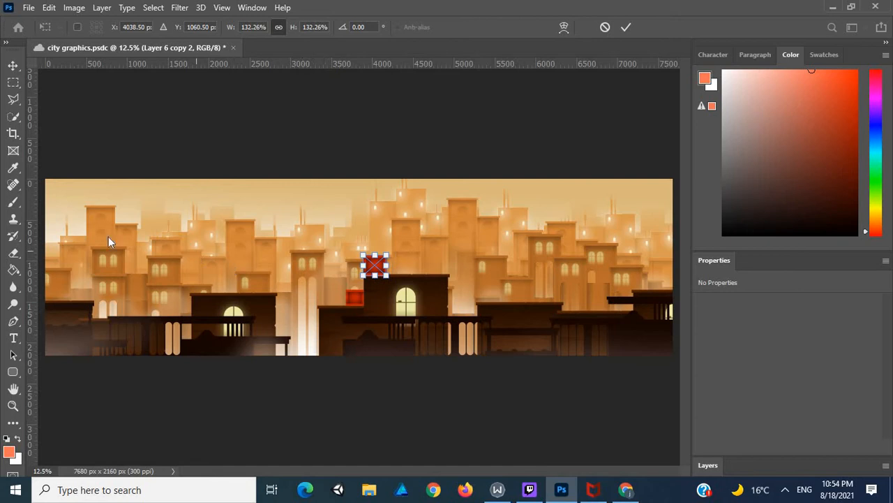
pyautogui.moveTo(342, 248)
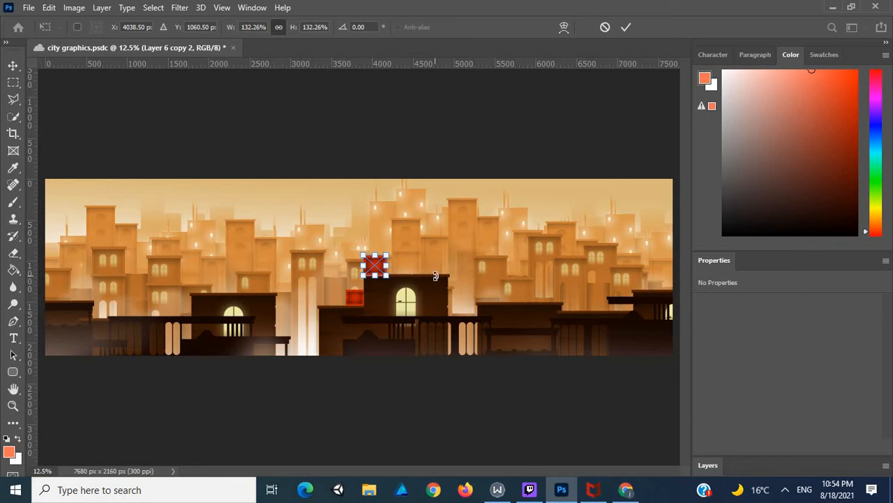
pyautogui.moveTo(214, 234)
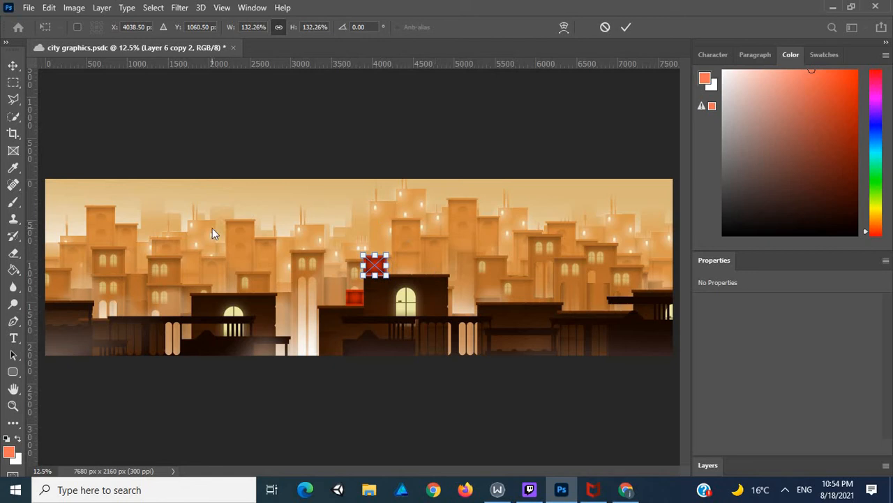
pyautogui.moveTo(354, 343)
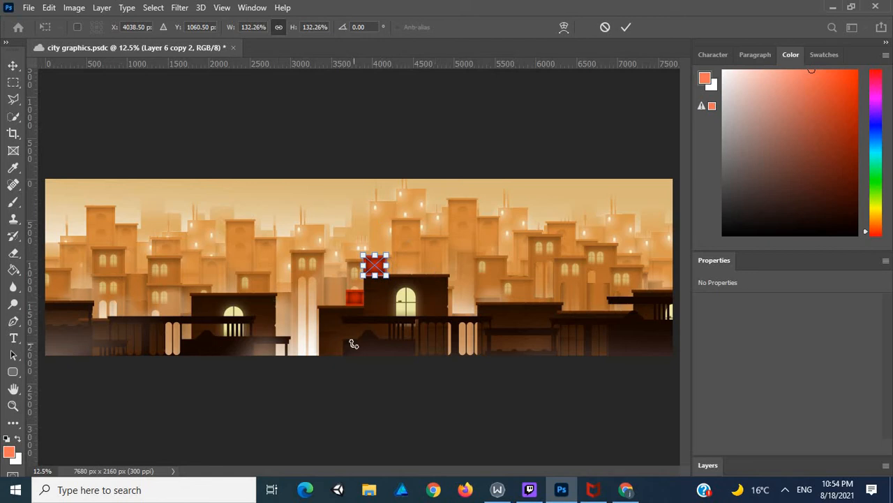